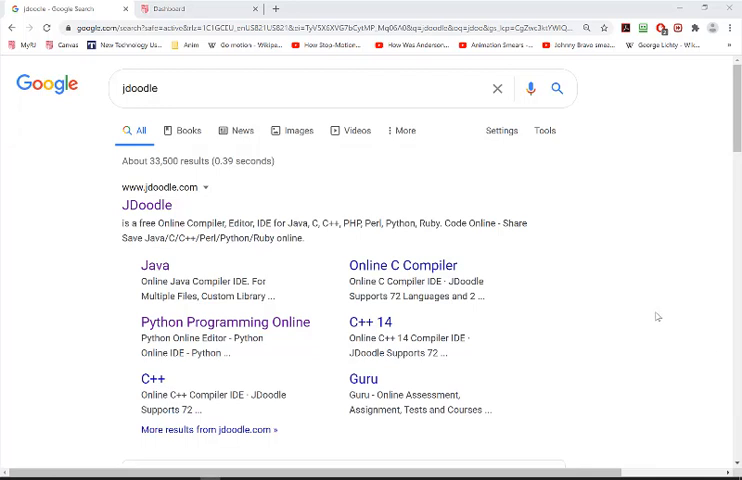
pyautogui.moveTo(147, 205)
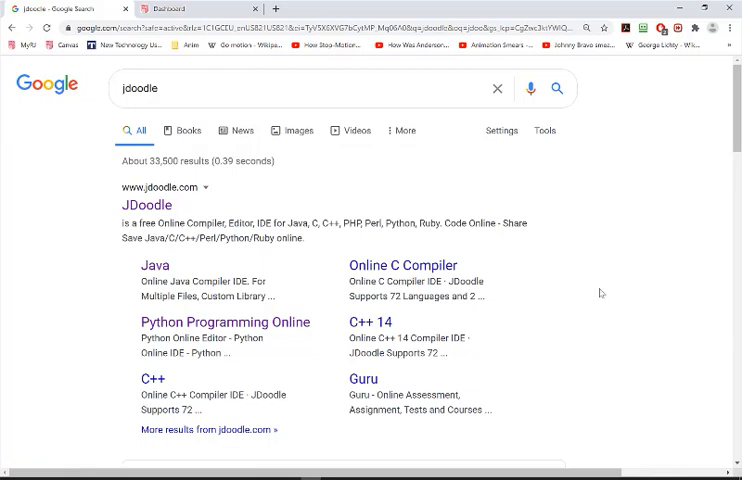
# Step: Open JDoodle from the search results and launch its online Java compiler
pyautogui.click(147, 204)
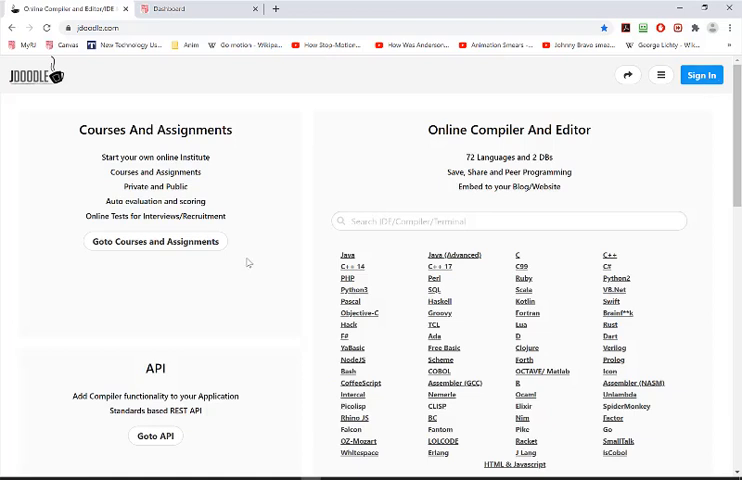
pyautogui.moveTo(465, 300)
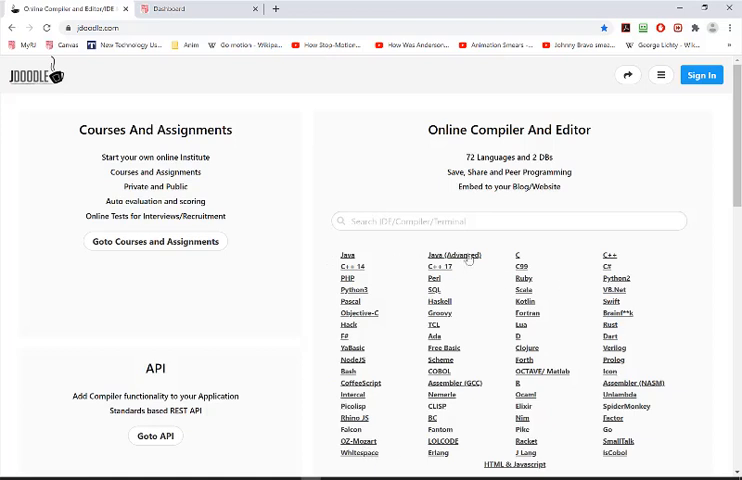
pyautogui.click(347, 254)
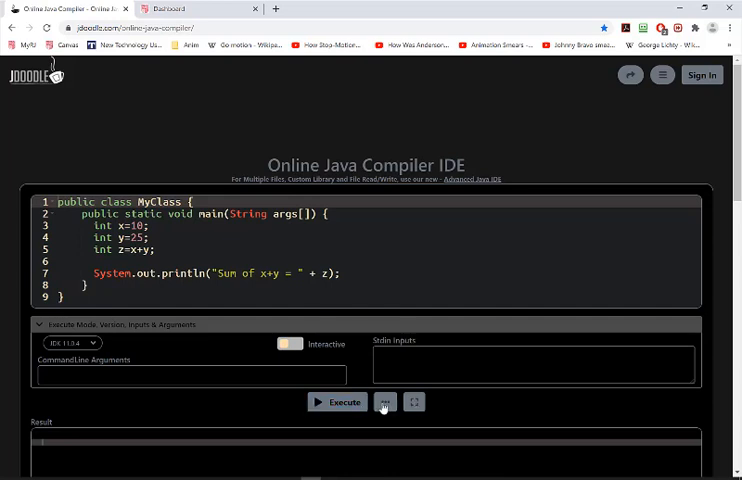
# Step: Switch off Dark Theme in the options menu and close the panel
pyautogui.click(661, 75)
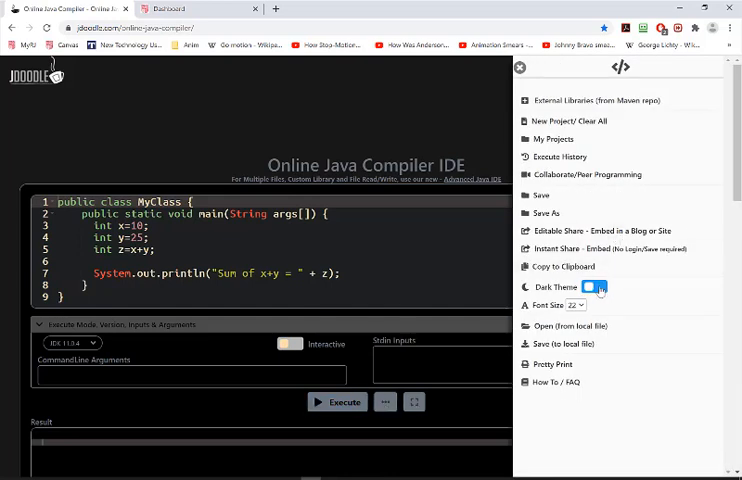
pyautogui.click(594, 288)
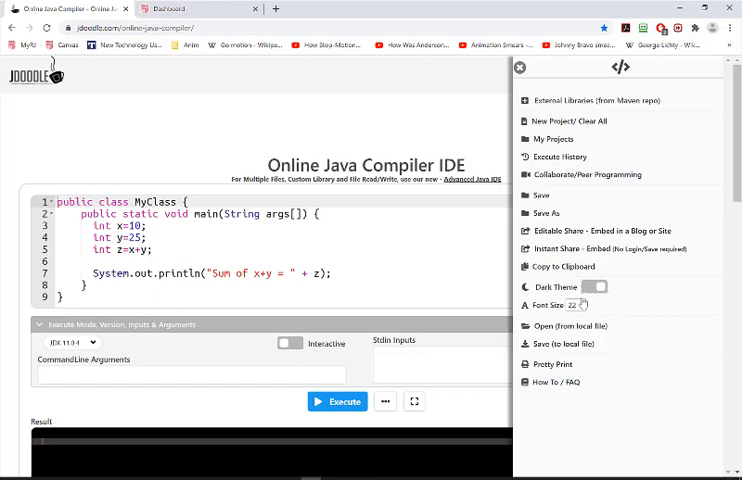
pyautogui.moveTo(584, 210)
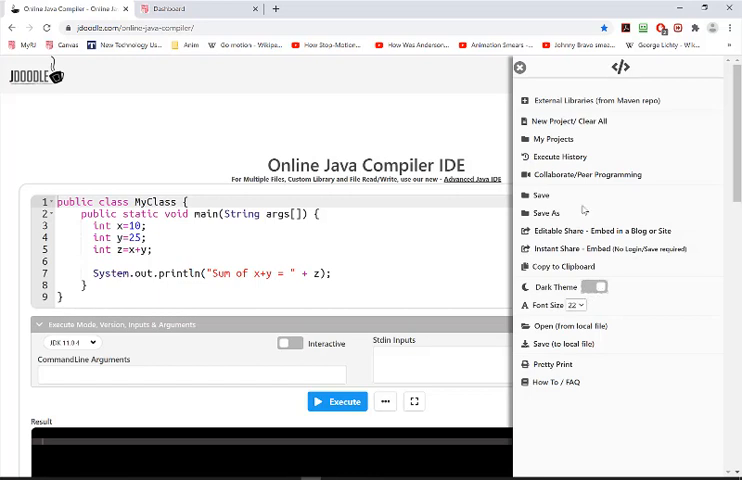
pyautogui.moveTo(563, 121)
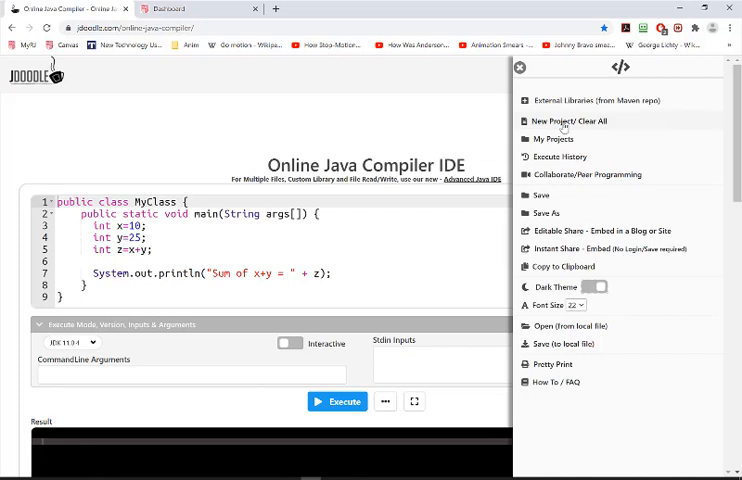
pyautogui.moveTo(549, 147)
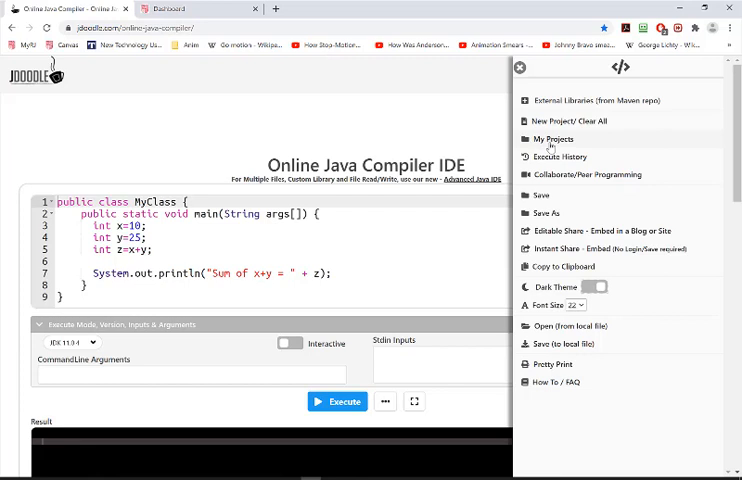
pyautogui.moveTo(459, 131)
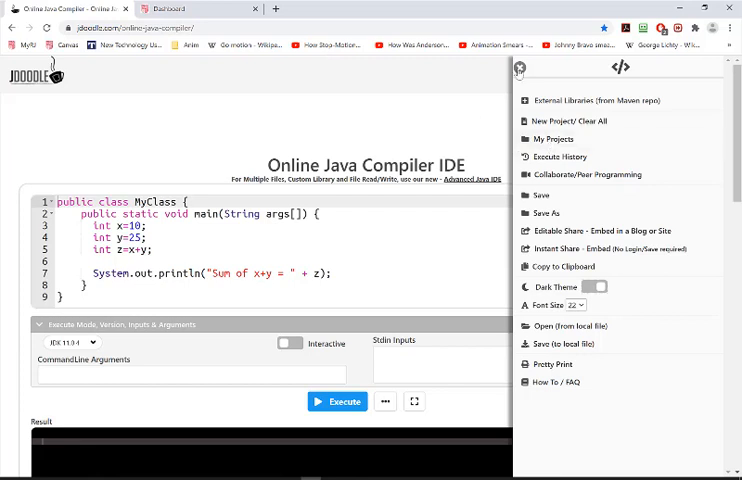
pyautogui.click(520, 68)
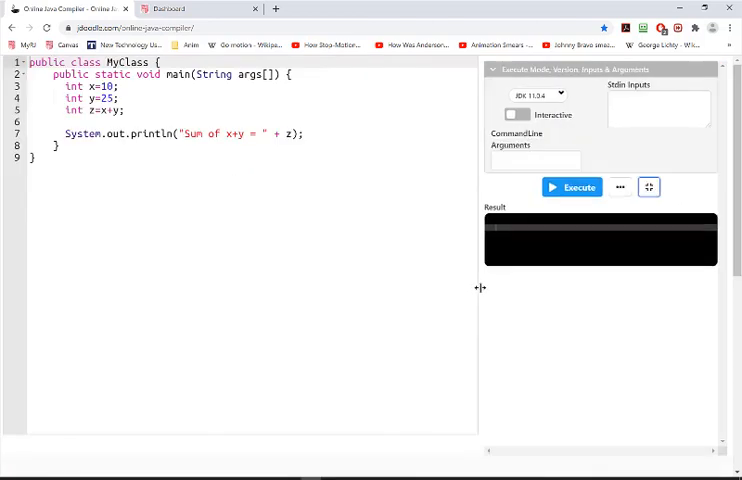
# Step: Execute the sample MyClass program to print the sum of x and y
pyautogui.click(572, 187)
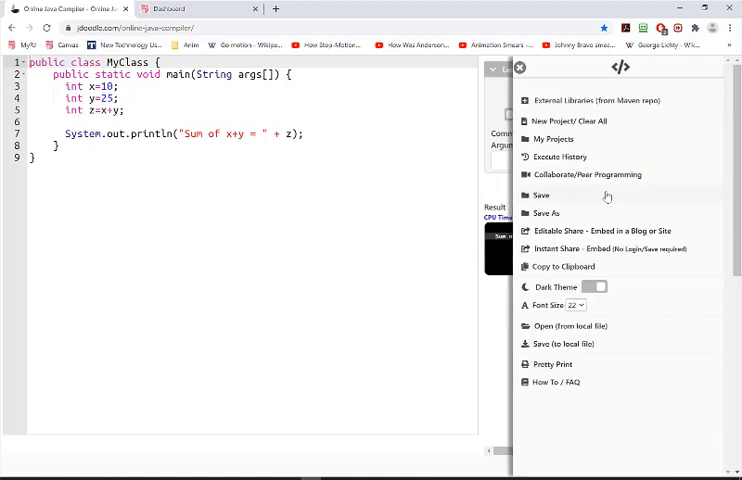
pyautogui.moveTo(565, 128)
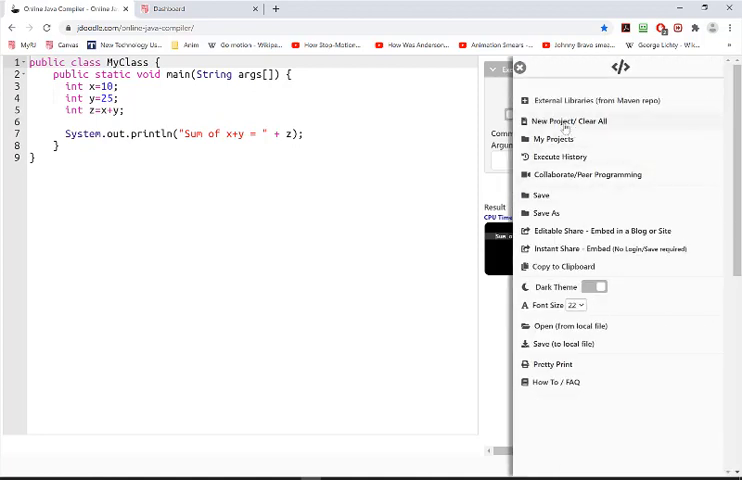
# Step: Choose New Project/ Clear All and confirm with Yes
pyautogui.click(561, 121)
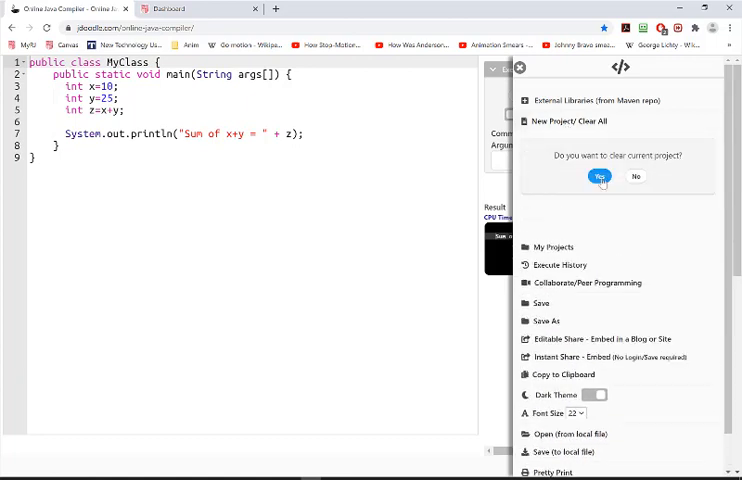
pyautogui.click(599, 176)
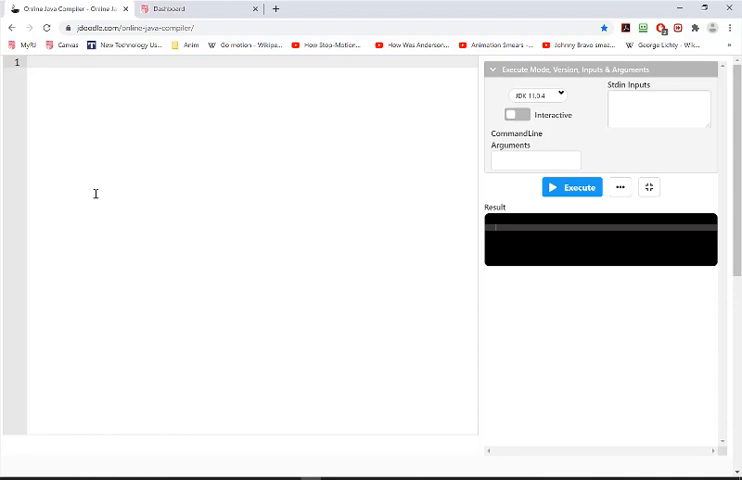
# Step: Type 'public class helloWorld{' as the editor's first line
pyautogui.write('public class hello')
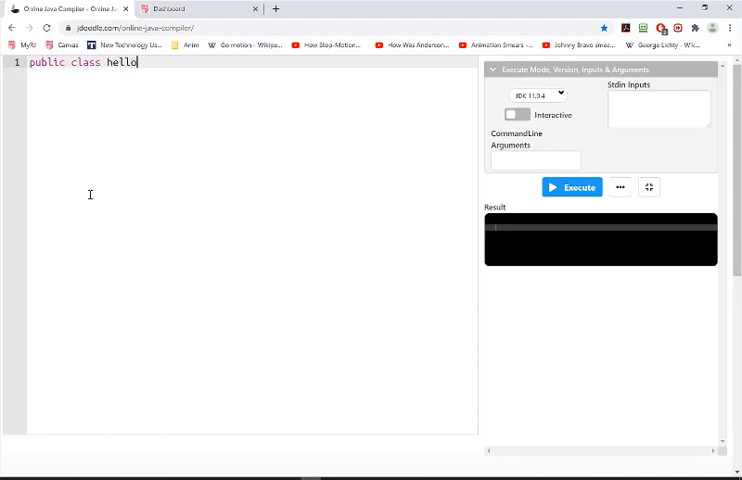
pyautogui.write('World{')
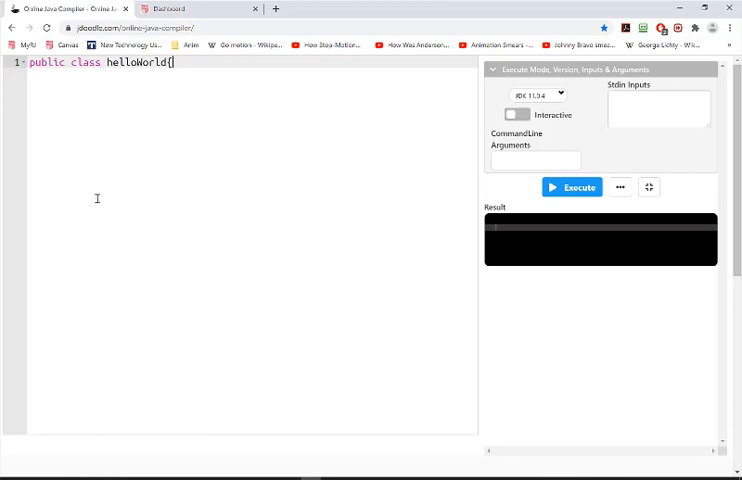